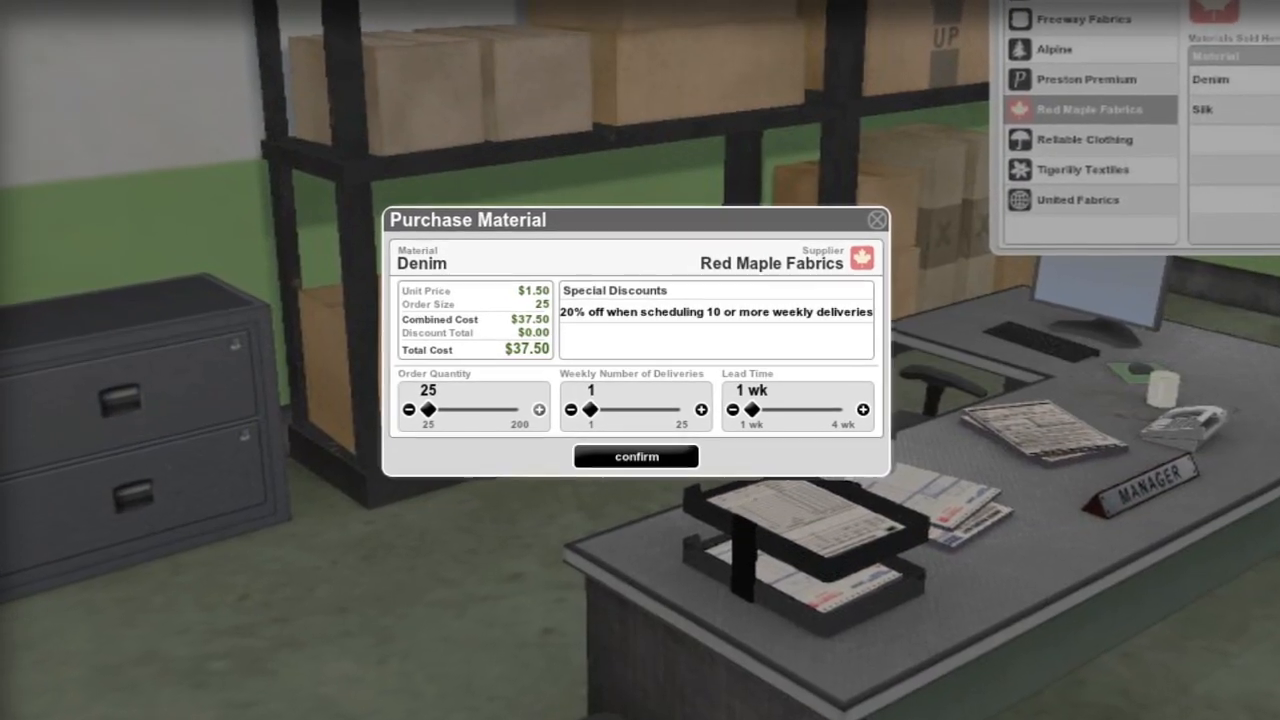
- Confirm the order of 25 Denim units from Red Maple Fabrics with one weekly delivery
left_click(636, 456)
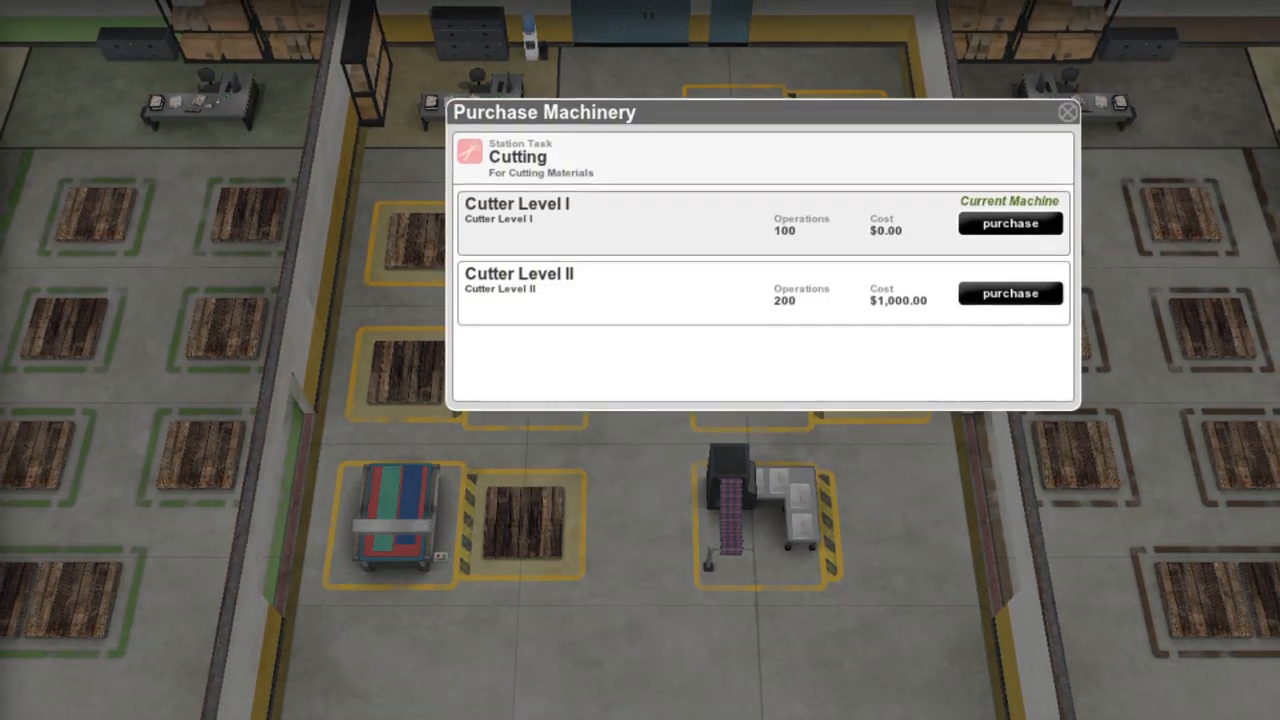
- Purchase the Cutter Level I for the cutting station
left_click(1066, 112)
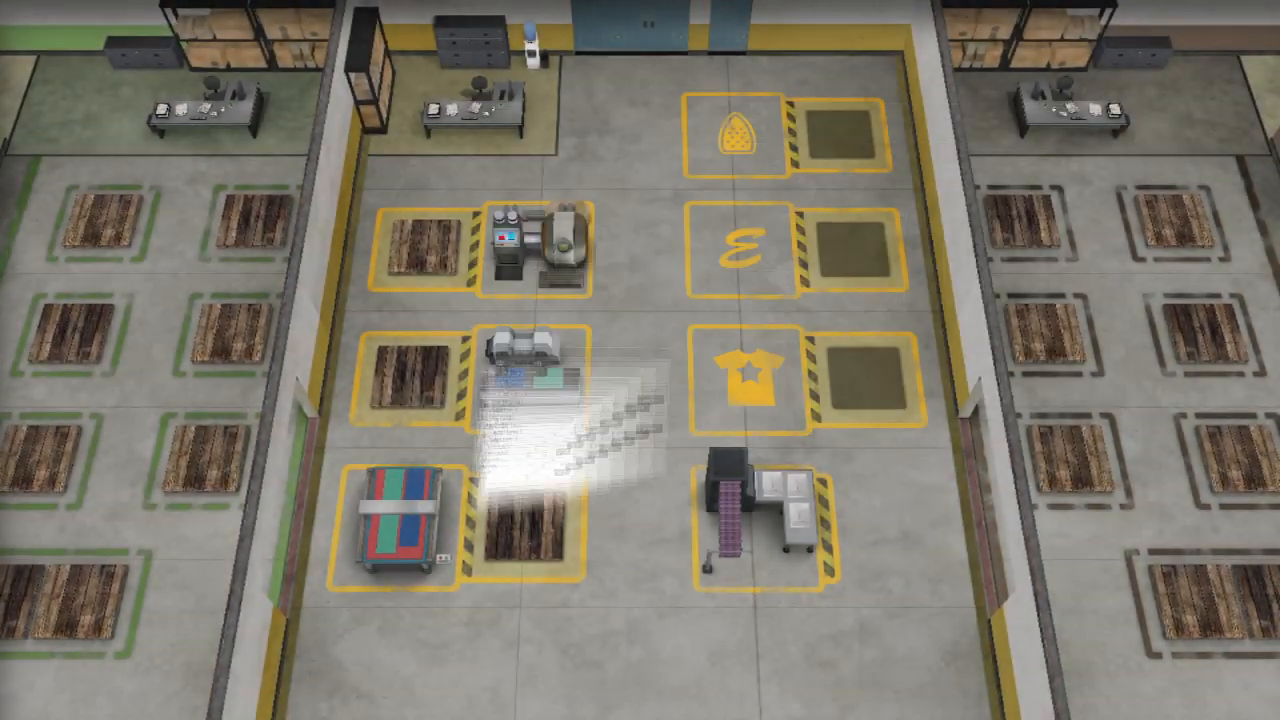